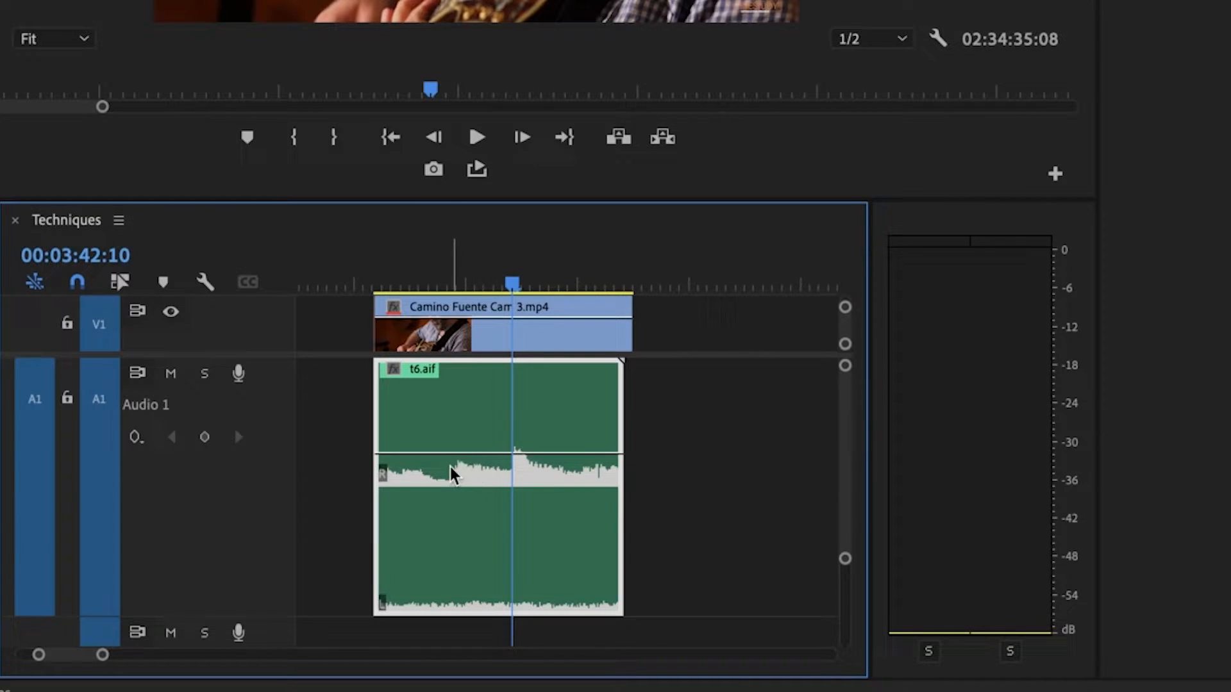
Step: Select t6.aif, expand the left channel volume settings, and undo muting the left channel
{"action": "left_click", "coordinate": [396, 283]}
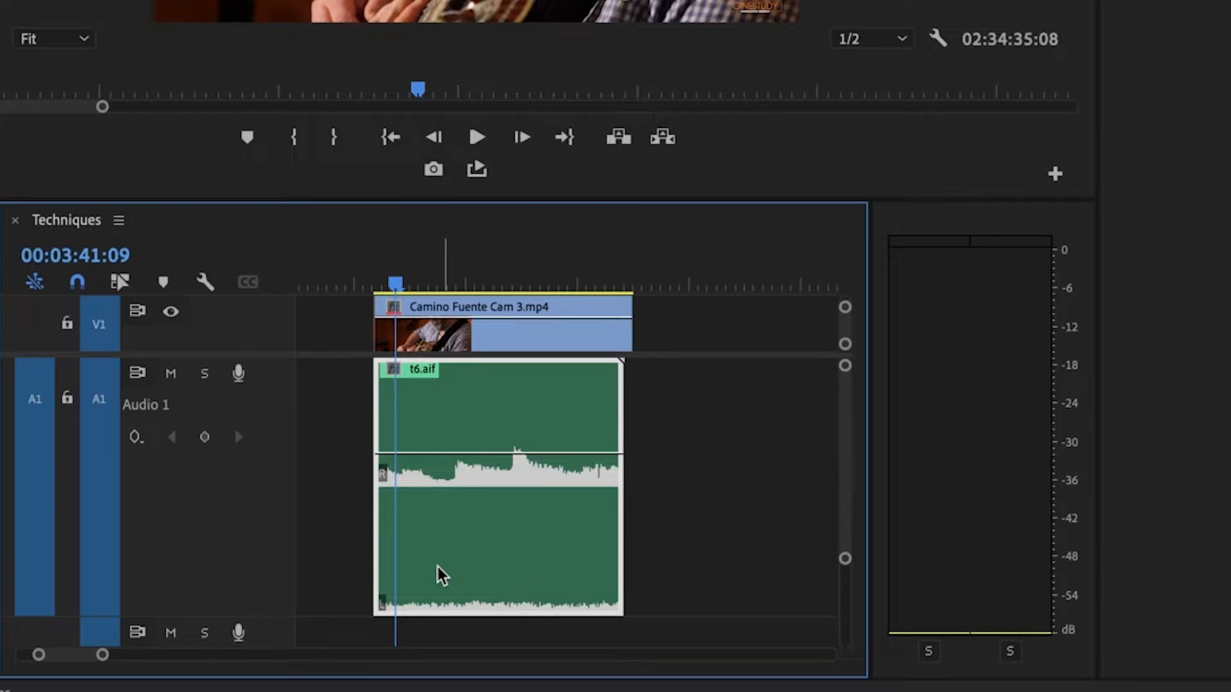
{"action": "mouse_move", "coordinate": [451, 553]}
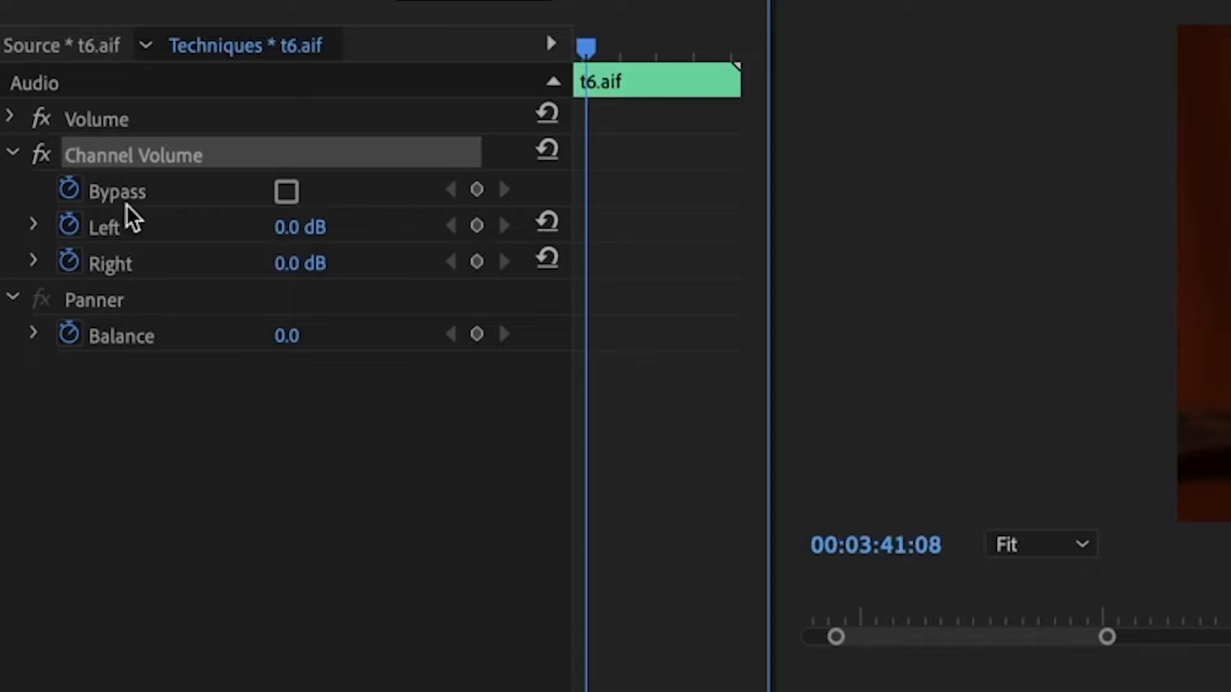
{"action": "left_click", "coordinate": [34, 227]}
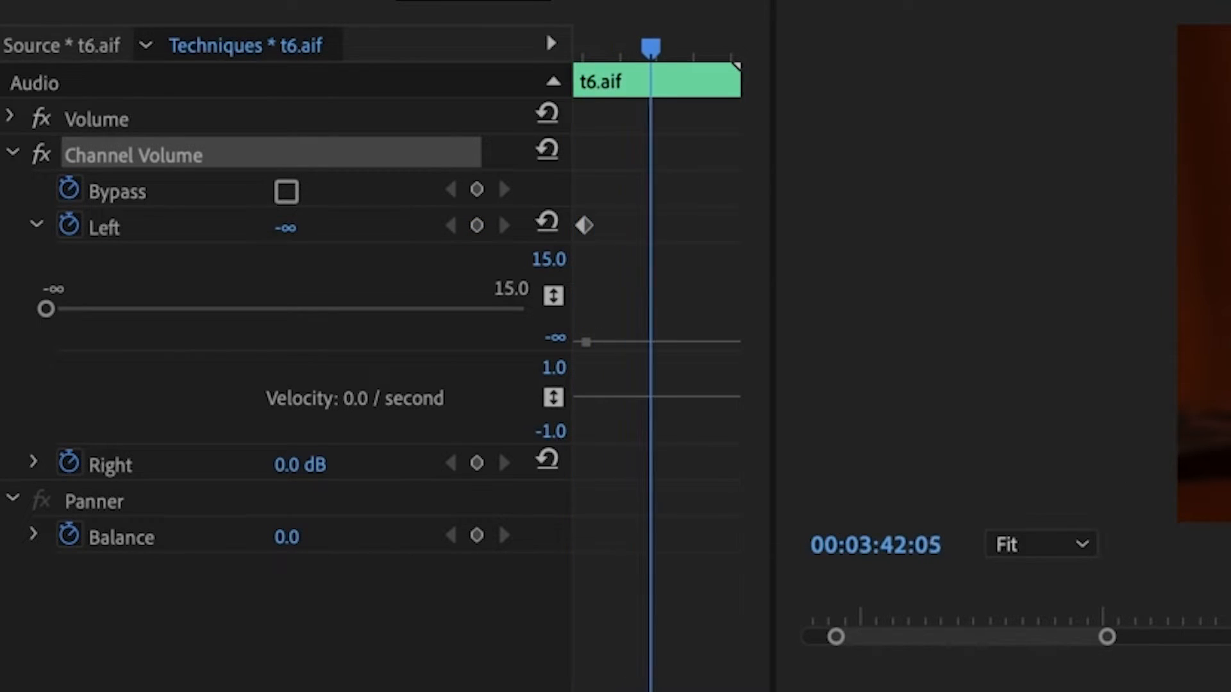
{"action": "key", "text": "cmd+z"}
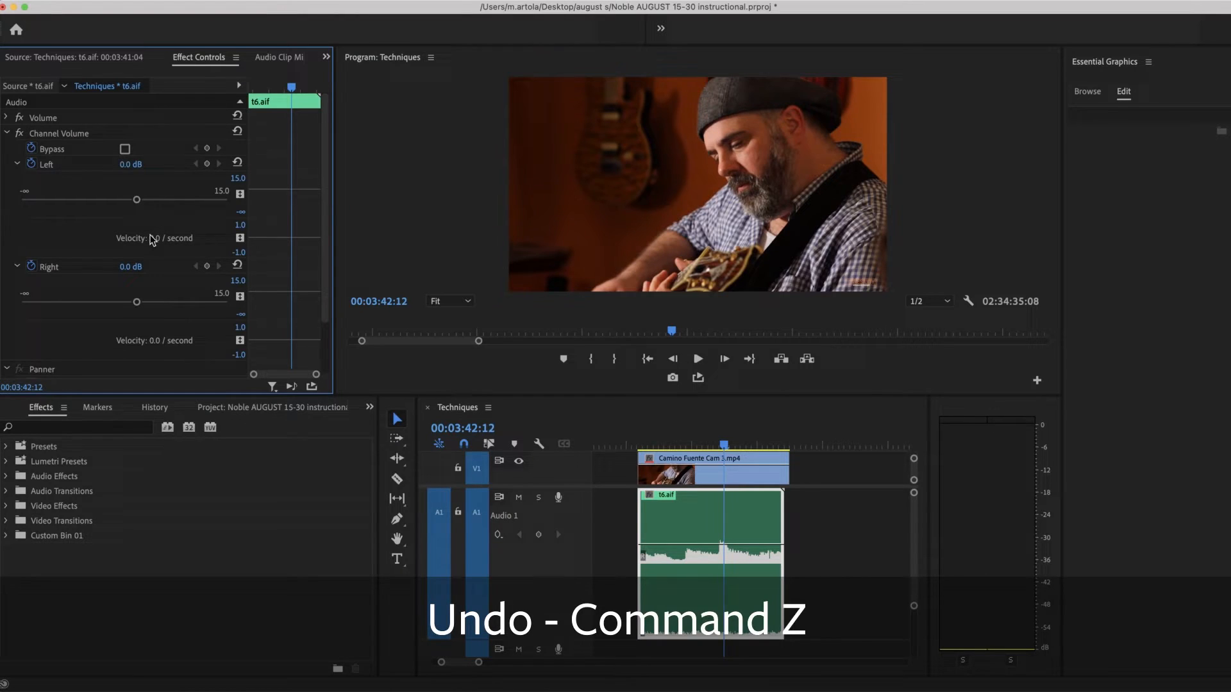
{"action": "key", "text": "cmd+z"}
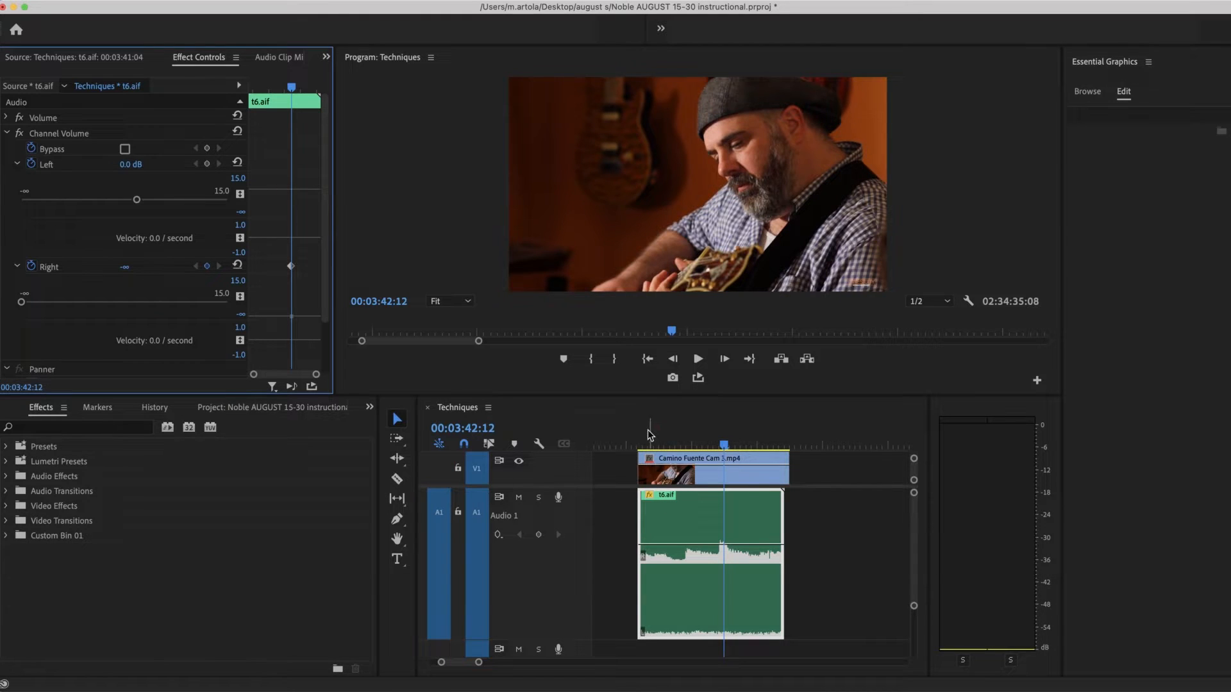
Step: Return the playhead to the clip's start and search the effects for LEFT
{"action": "left_click", "coordinate": [697, 359]}
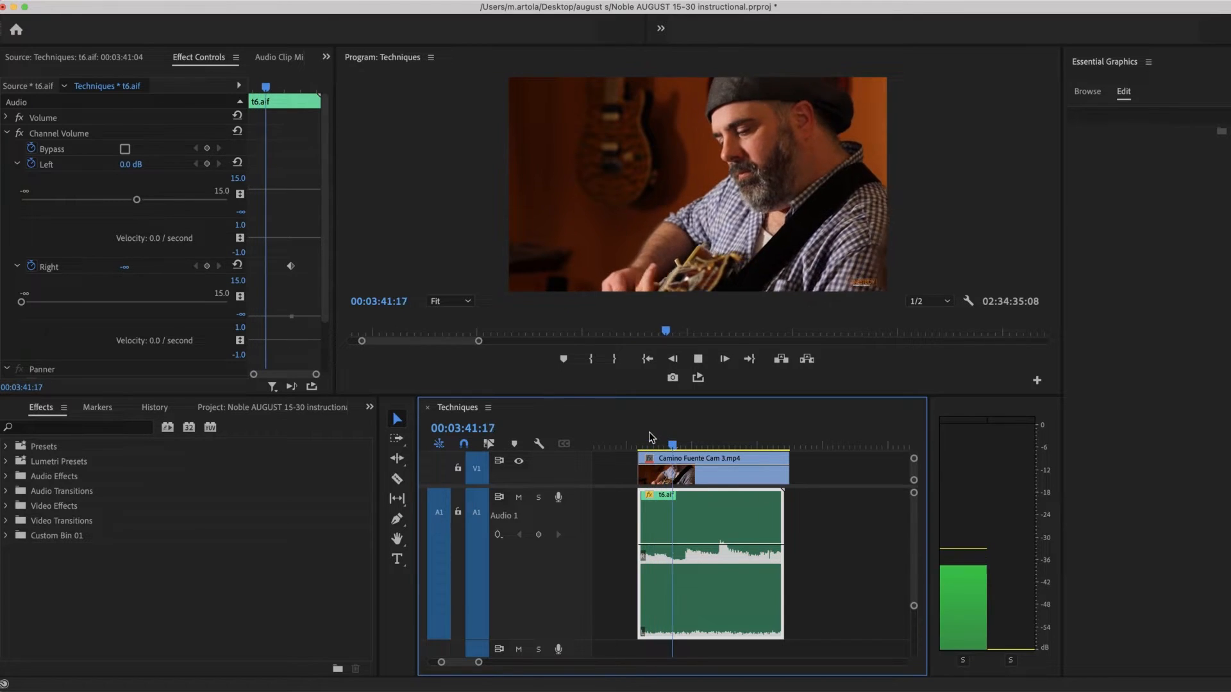
{"action": "left_click", "coordinate": [723, 359]}
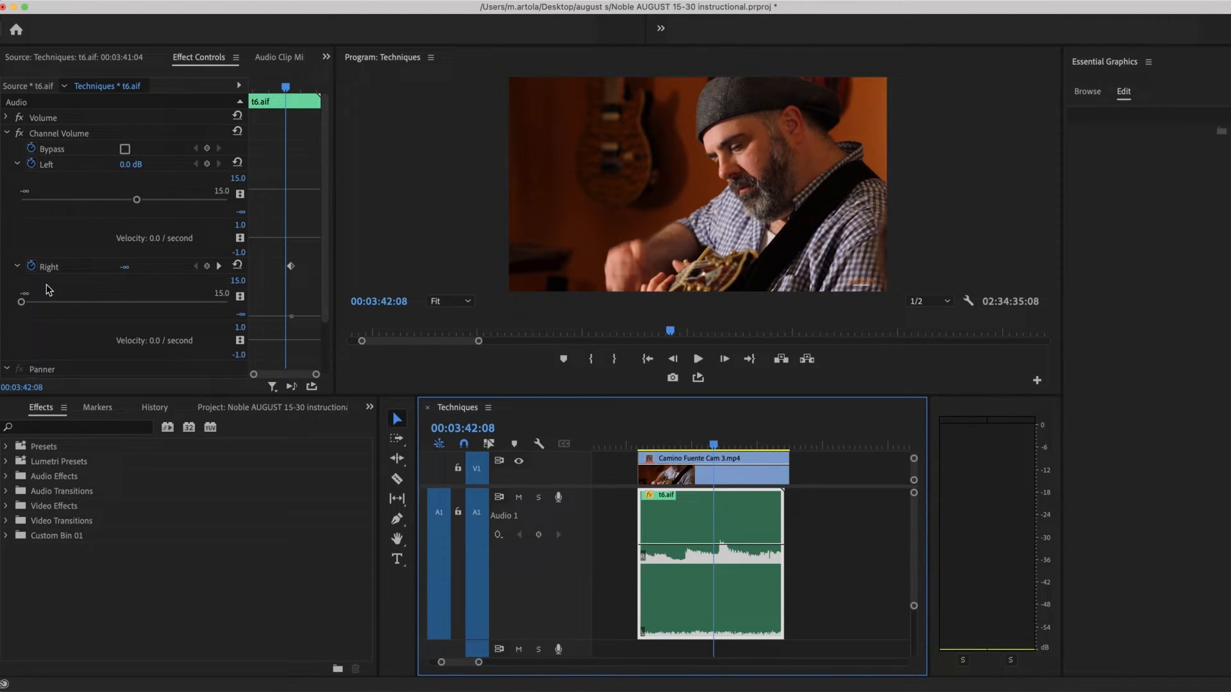
{"action": "mouse_move", "coordinate": [94, 290]}
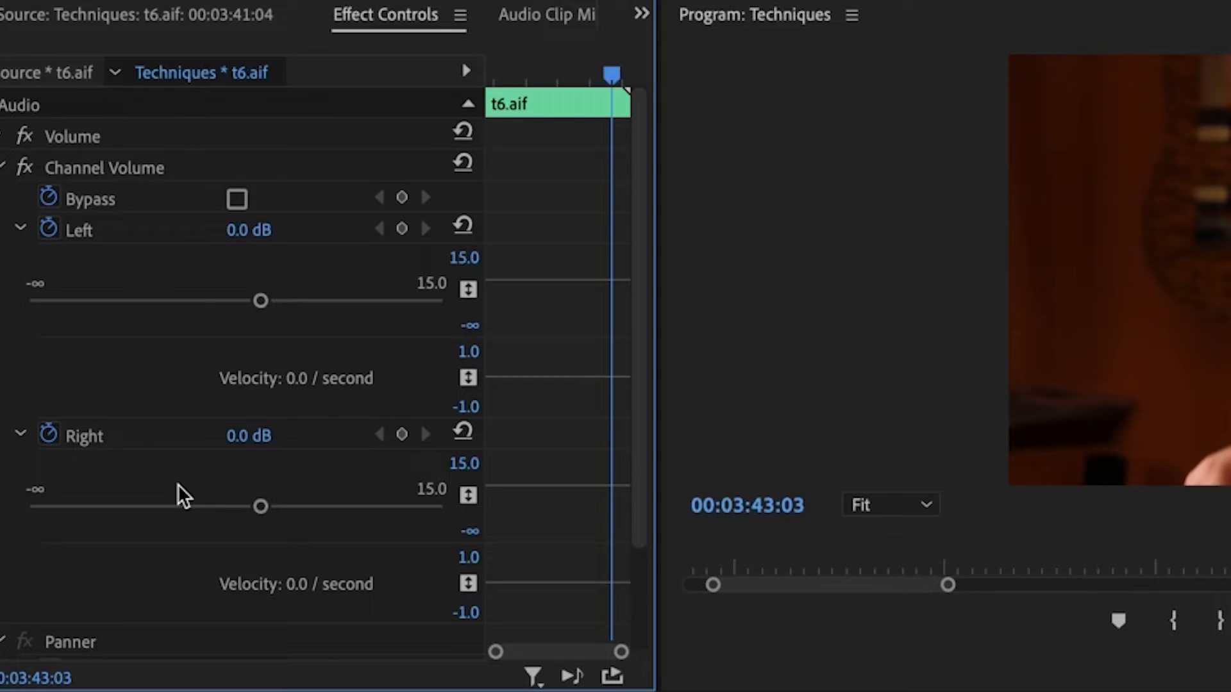
{"action": "left_click_drag", "start_coordinate": [261, 300], "coordinate": [30, 300]}
{"action": "type", "text": "LE"}
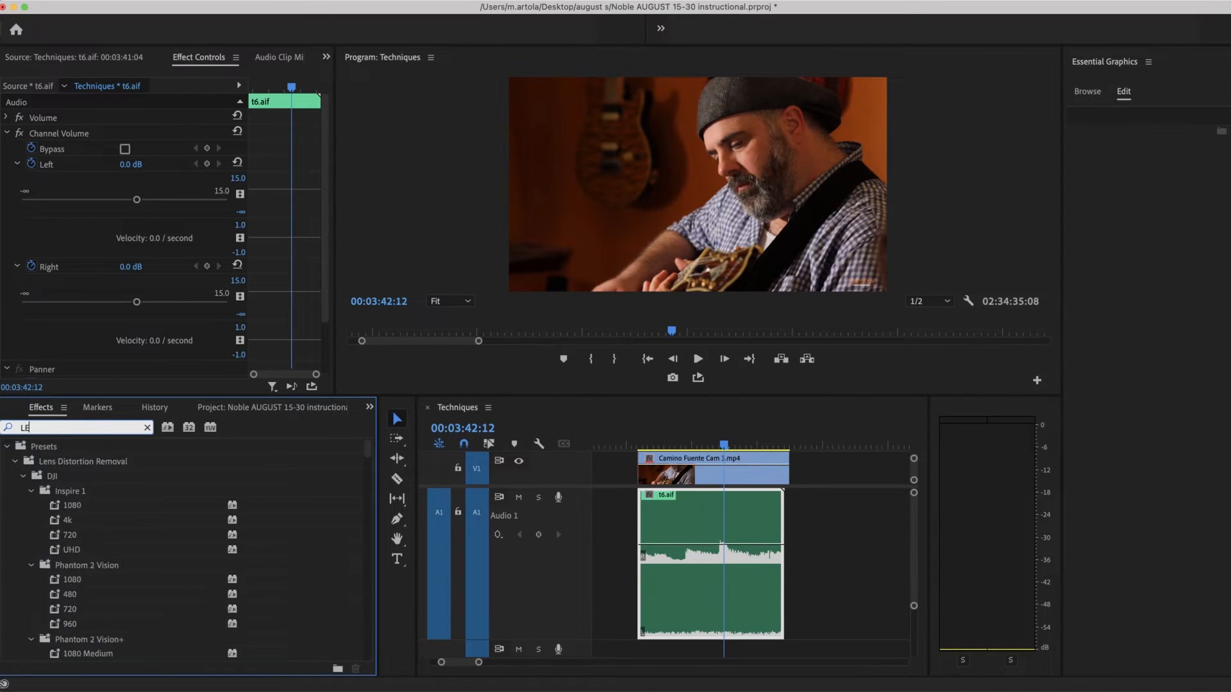
{"action": "type", "text": "FT"}
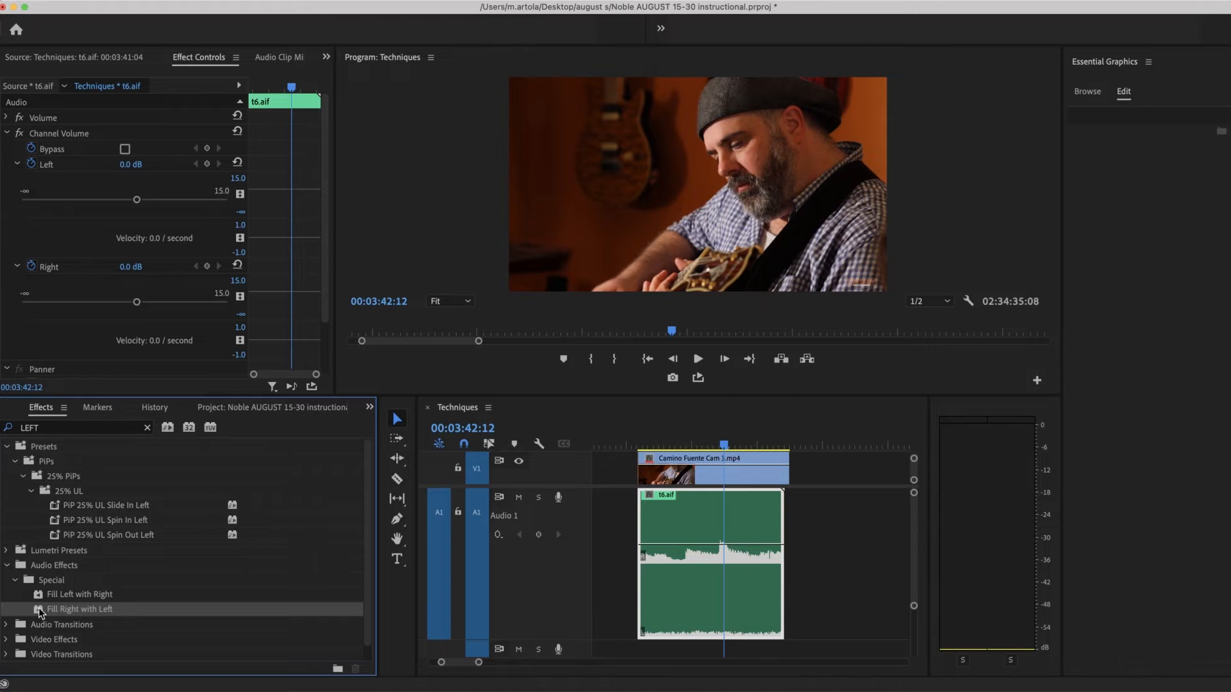
Step: Apply Fill Right with Left to t6.aif and scrub the playhead around the clip's start
{"action": "double_click", "coordinate": [79, 609]}
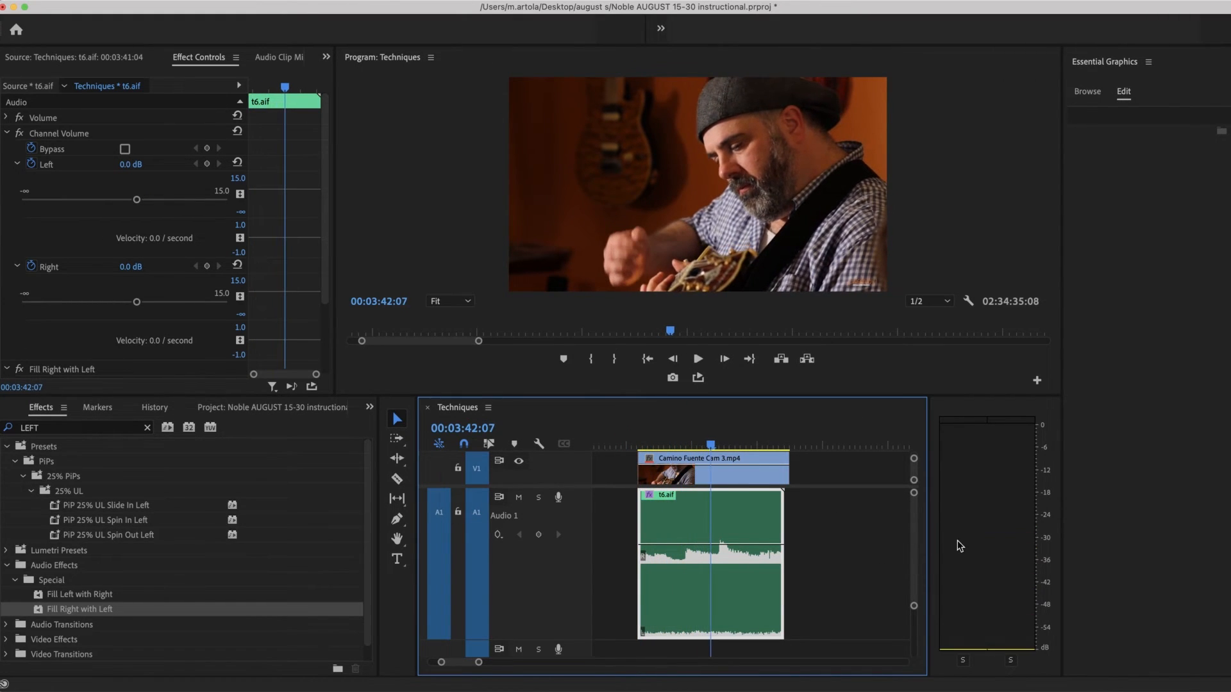
{"action": "left_click", "coordinate": [693, 438]}
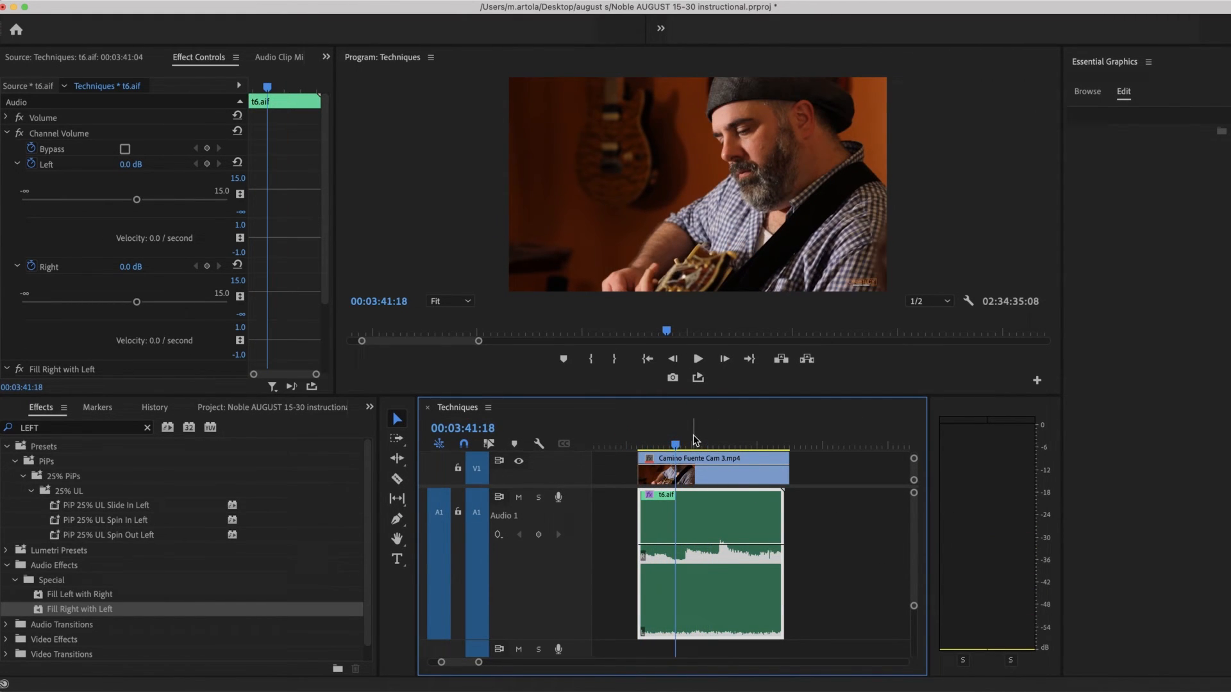
{"action": "left_click", "coordinate": [714, 444]}
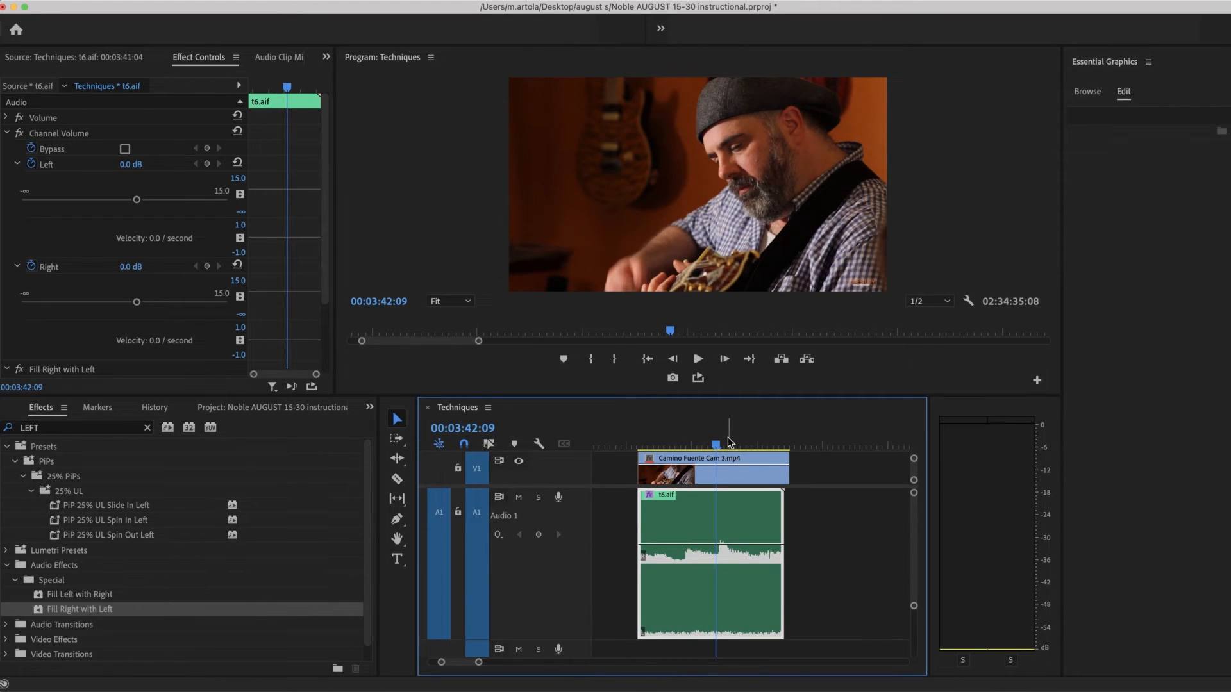
{"action": "mouse_move", "coordinate": [697, 611]}
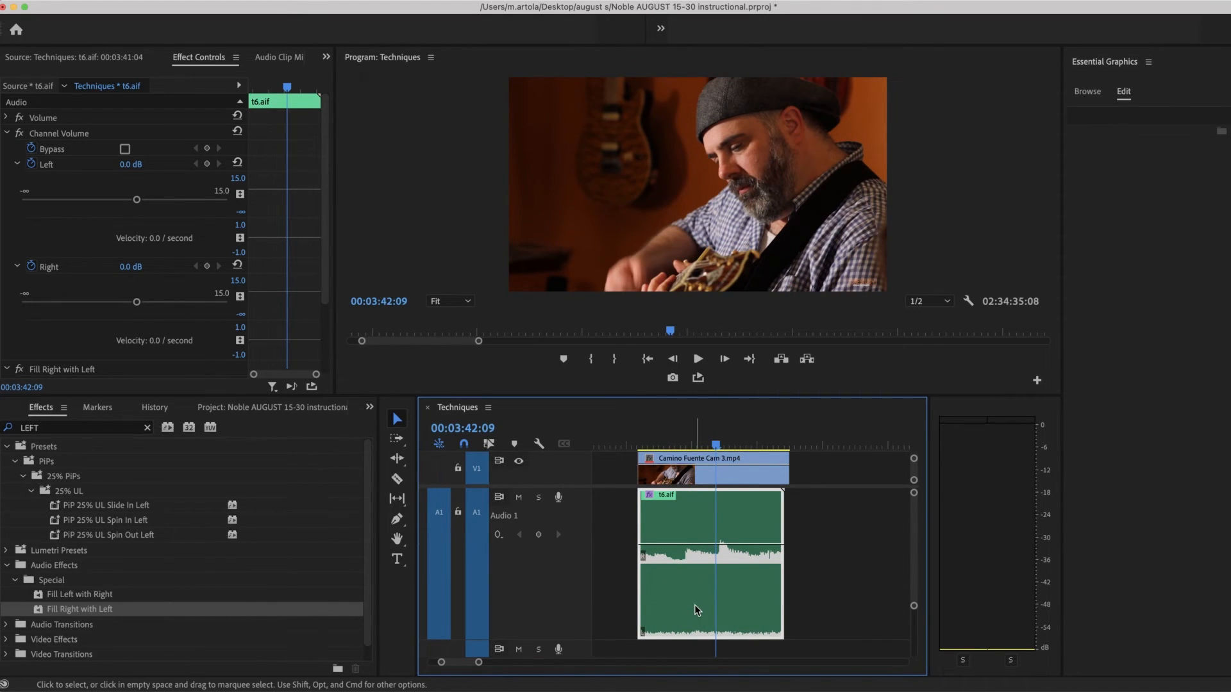
{"action": "mouse_move", "coordinate": [497, 672]}
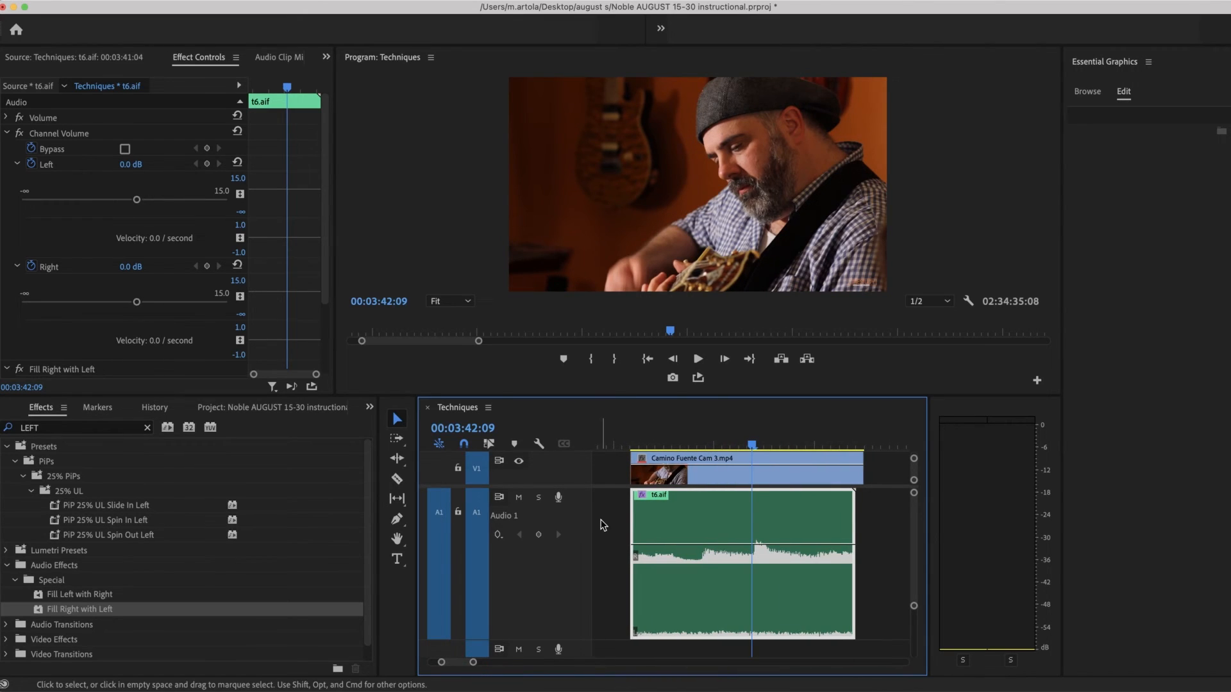
{"action": "left_click", "coordinate": [696, 359]}
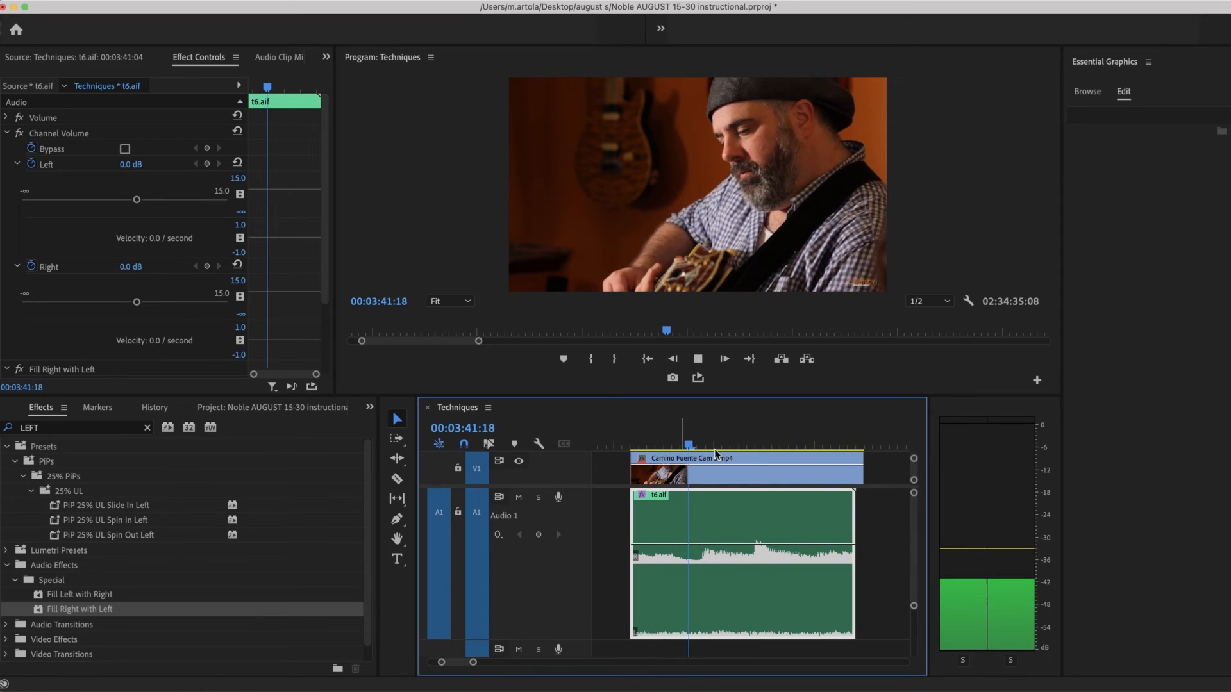